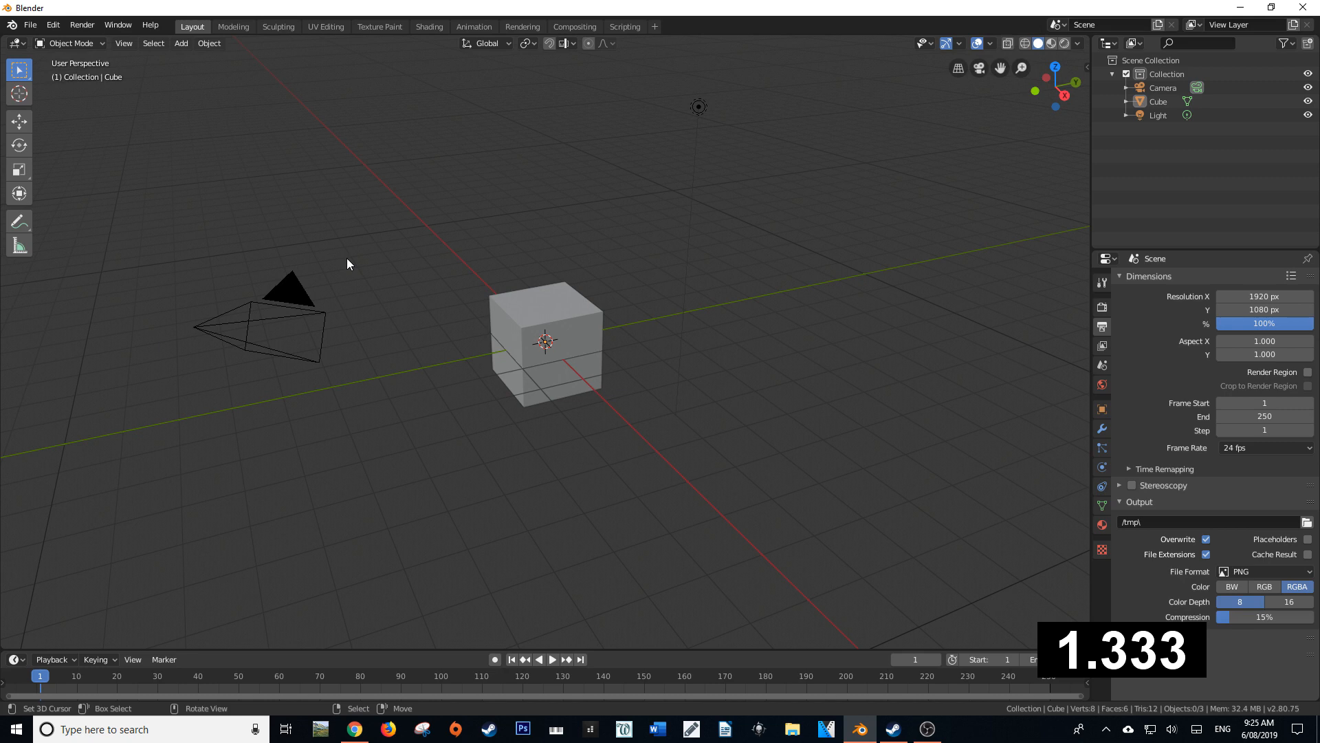
mouse_move(439, 266)
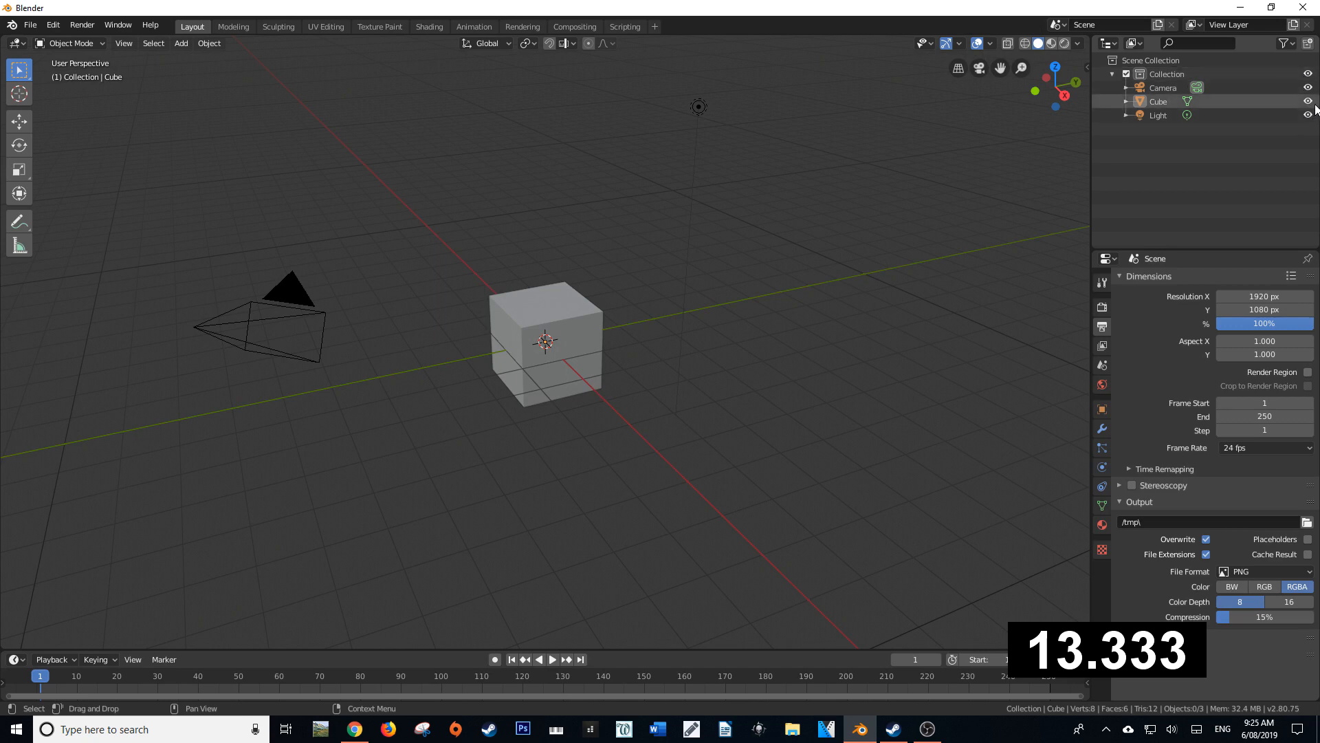
Show the Selectable, Viewport, Render and Holdout restriction toggles via the outliner filter popover.
click(1308, 115)
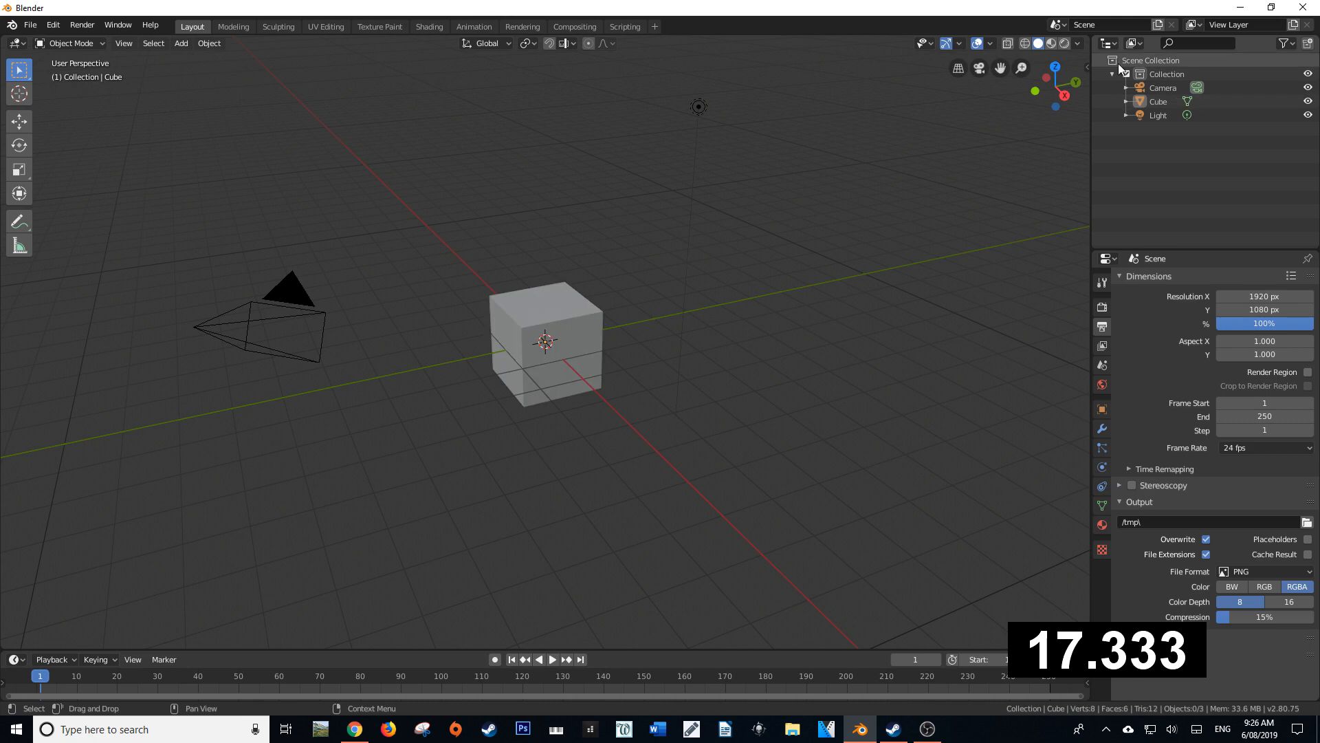
mouse_move(1265, 47)
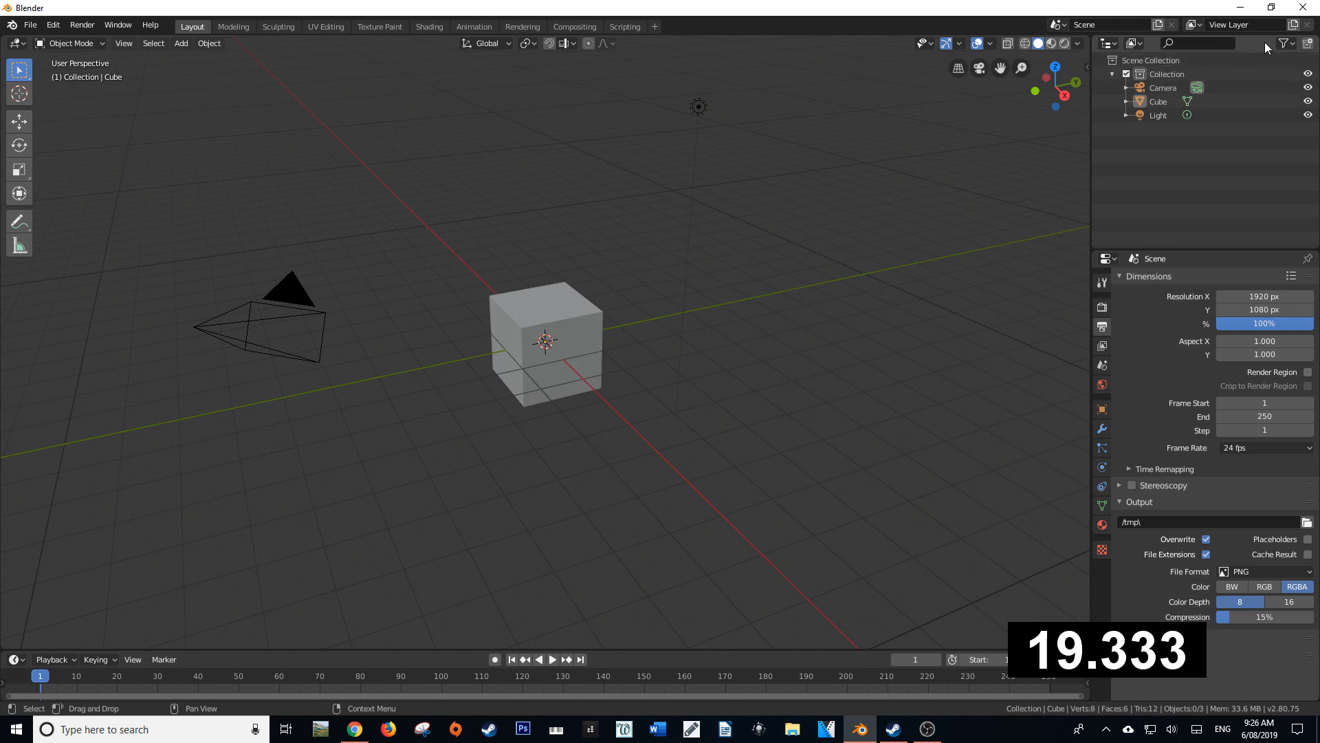
click(1287, 43)
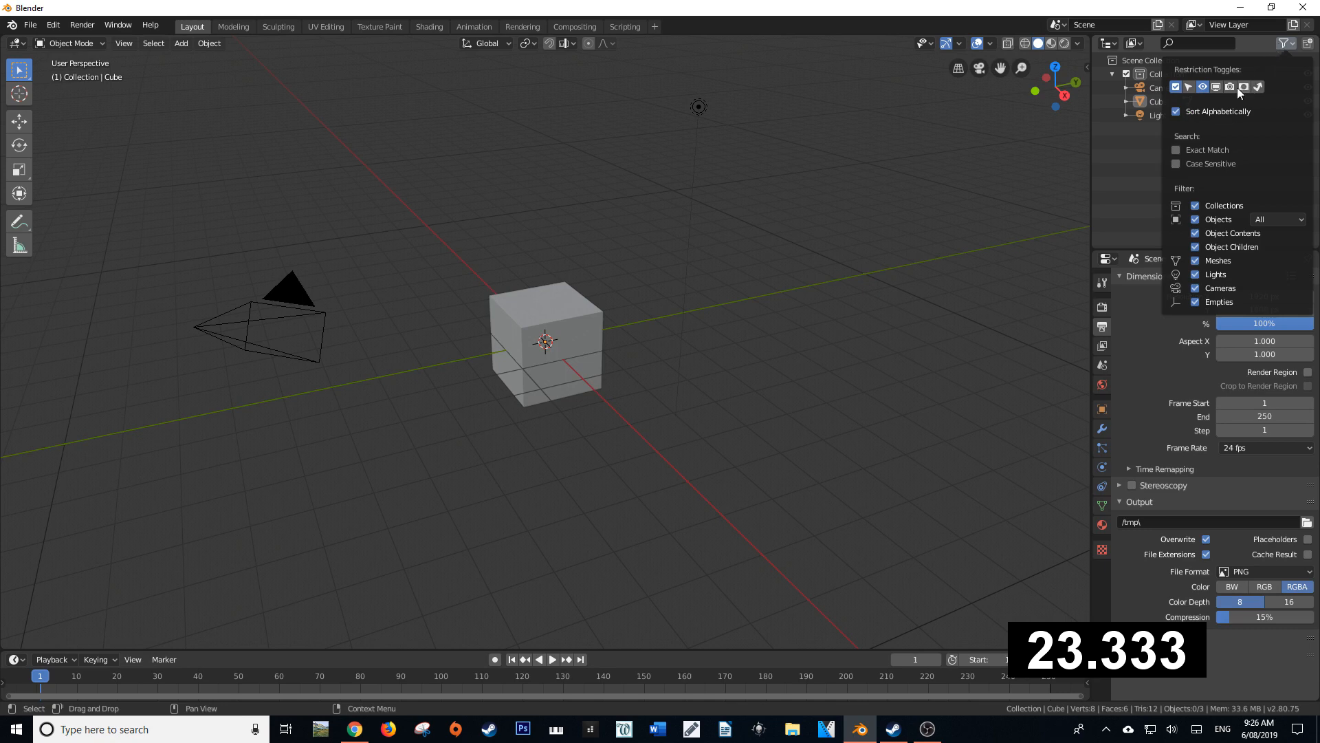
mouse_move(1216, 87)
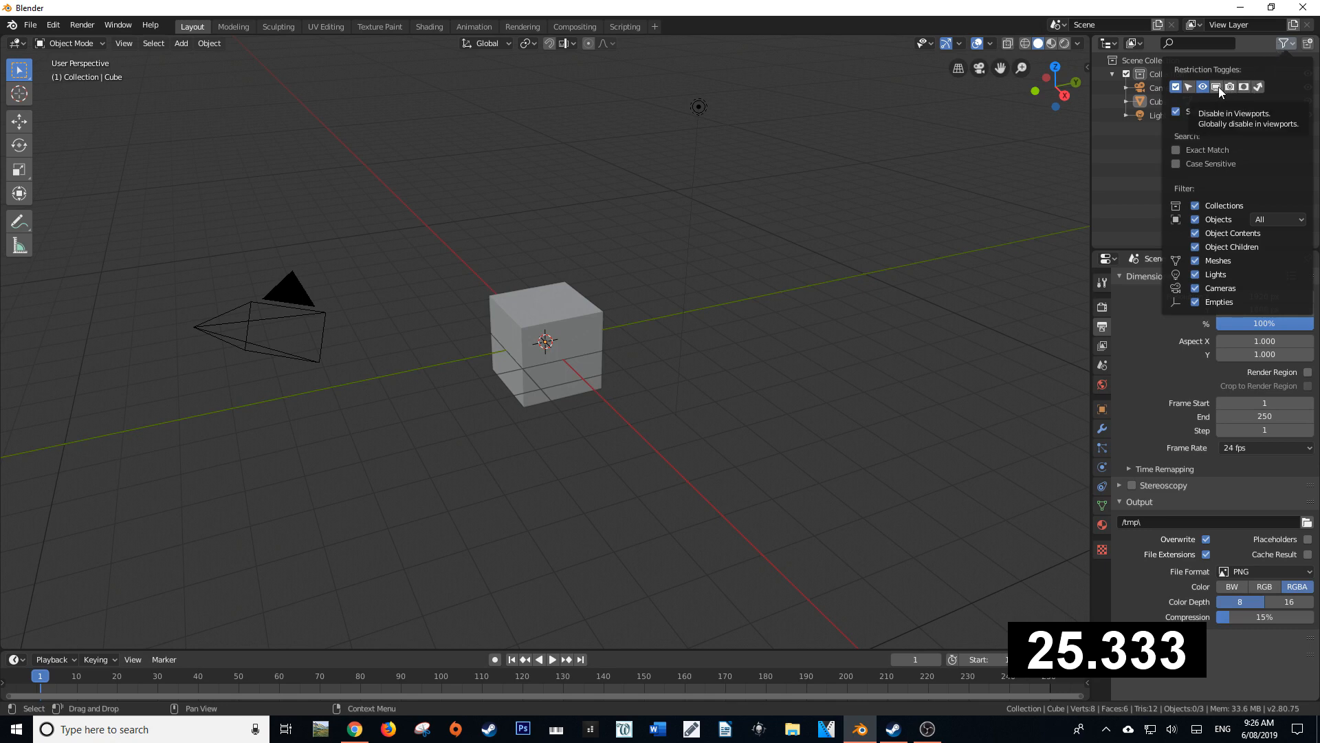
mouse_move(1229, 87)
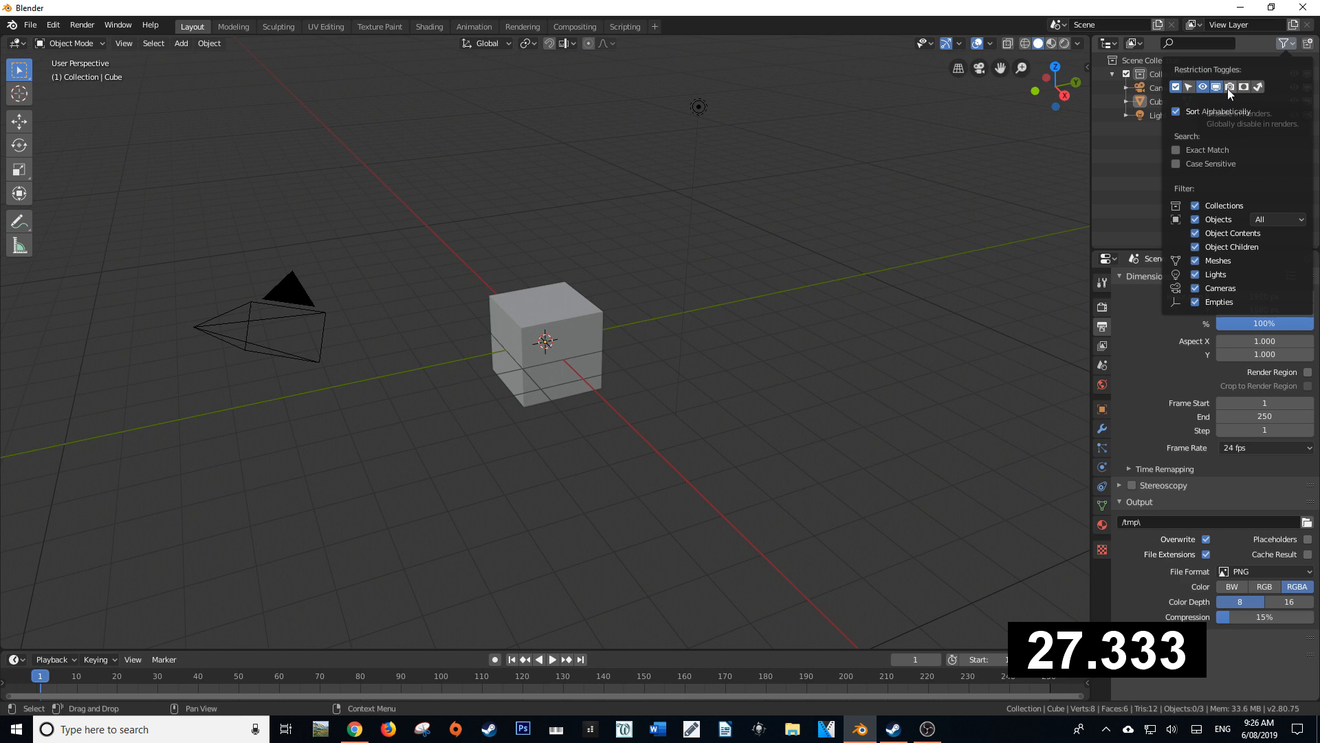
mouse_move(1259, 87)
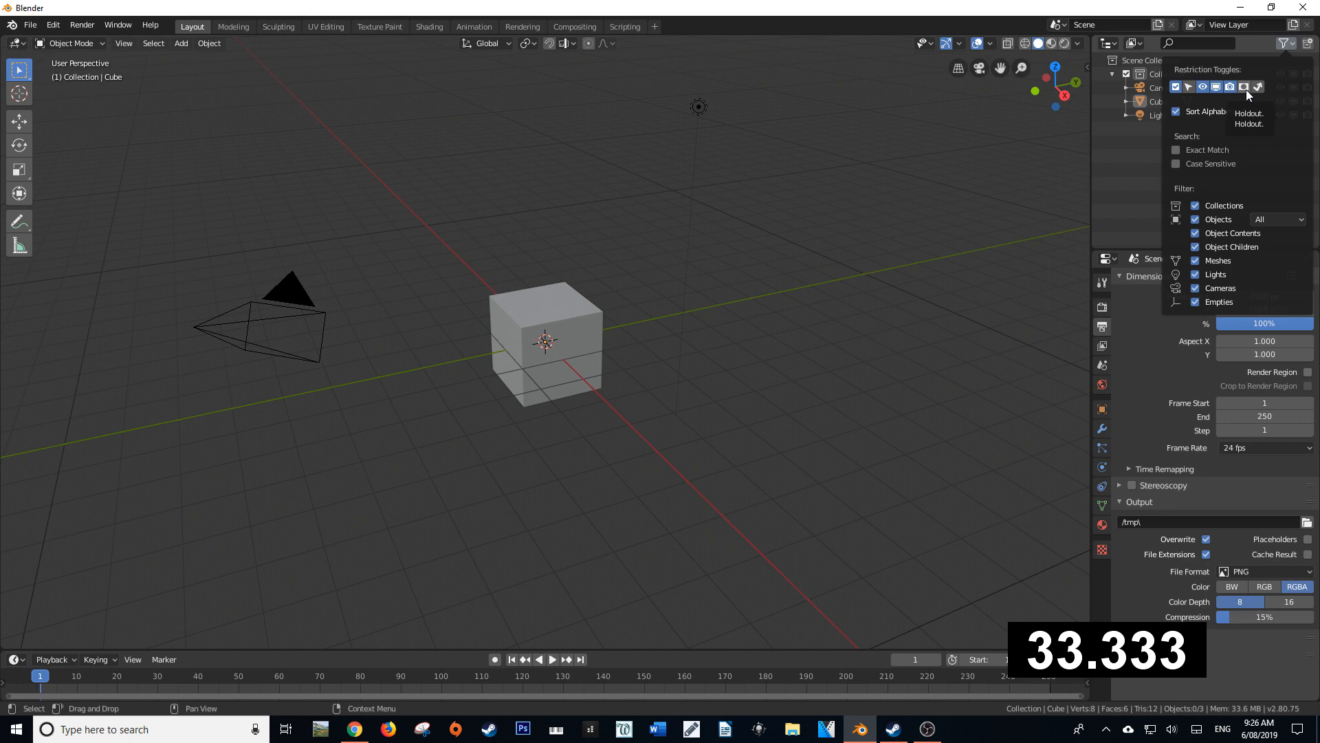
mouse_move(1188, 87)
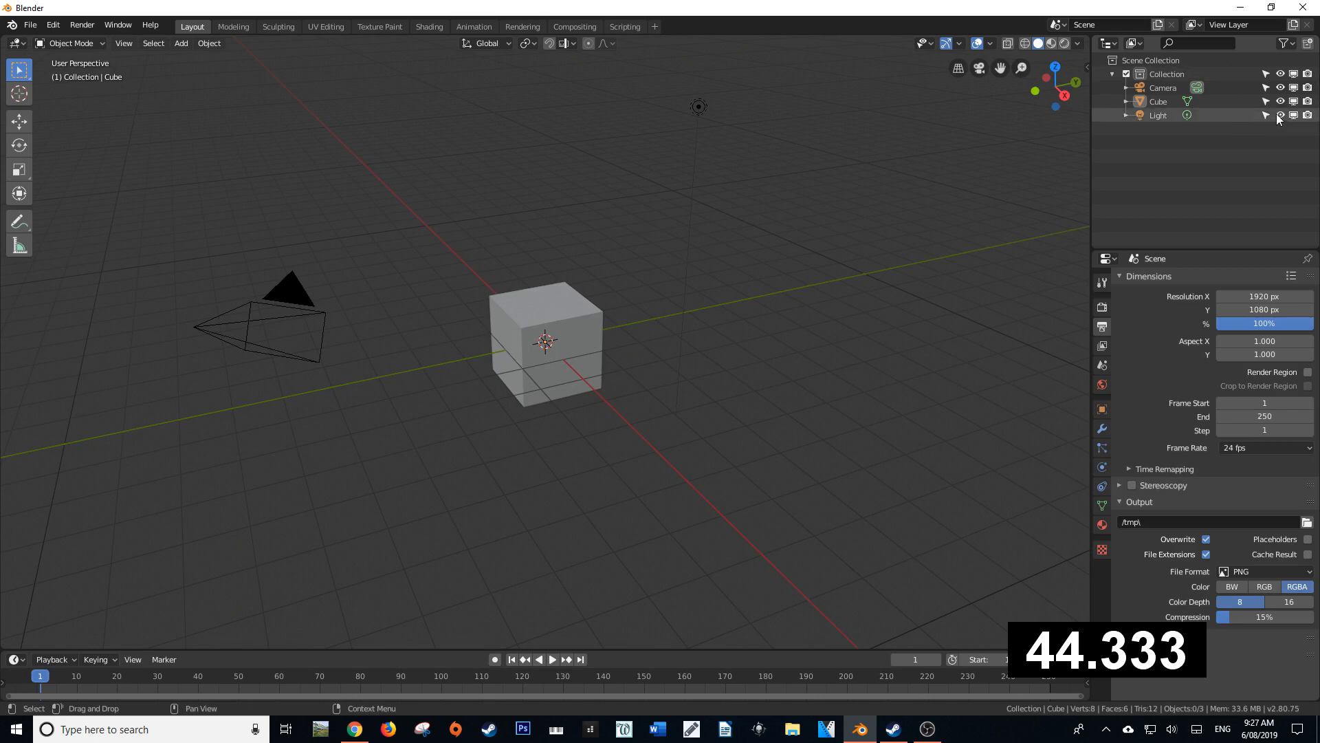
mouse_move(1281, 115)
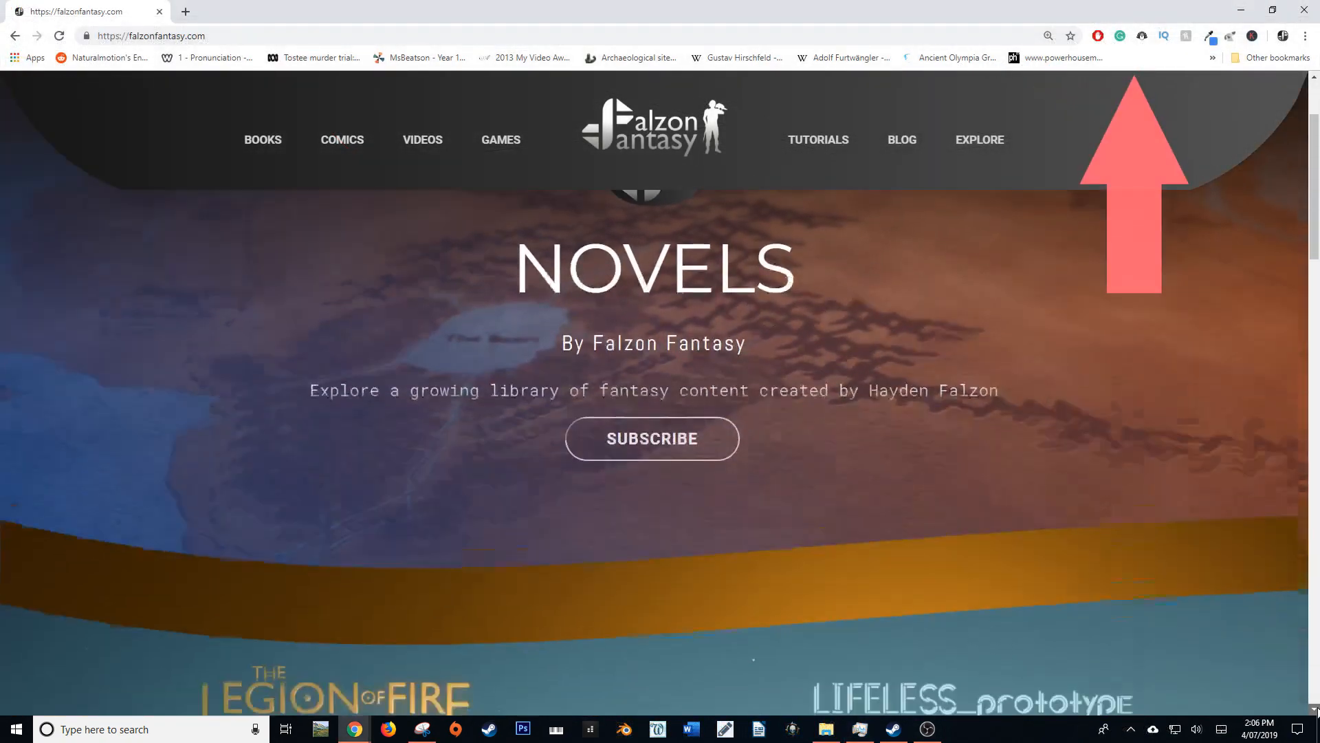
Scroll down the Learn Art tutorials page past the Learn, Buy and See More sections.
scroll(down, 3)
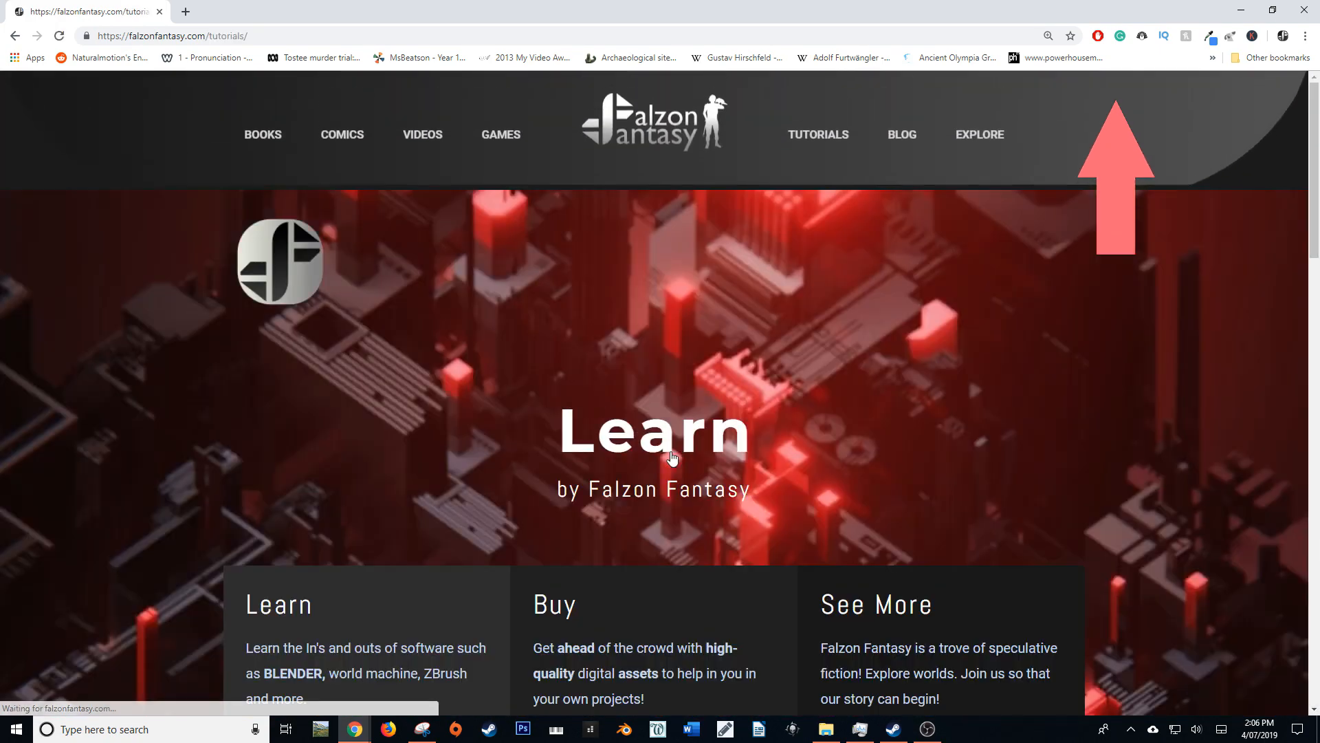
scroll(down, 3)
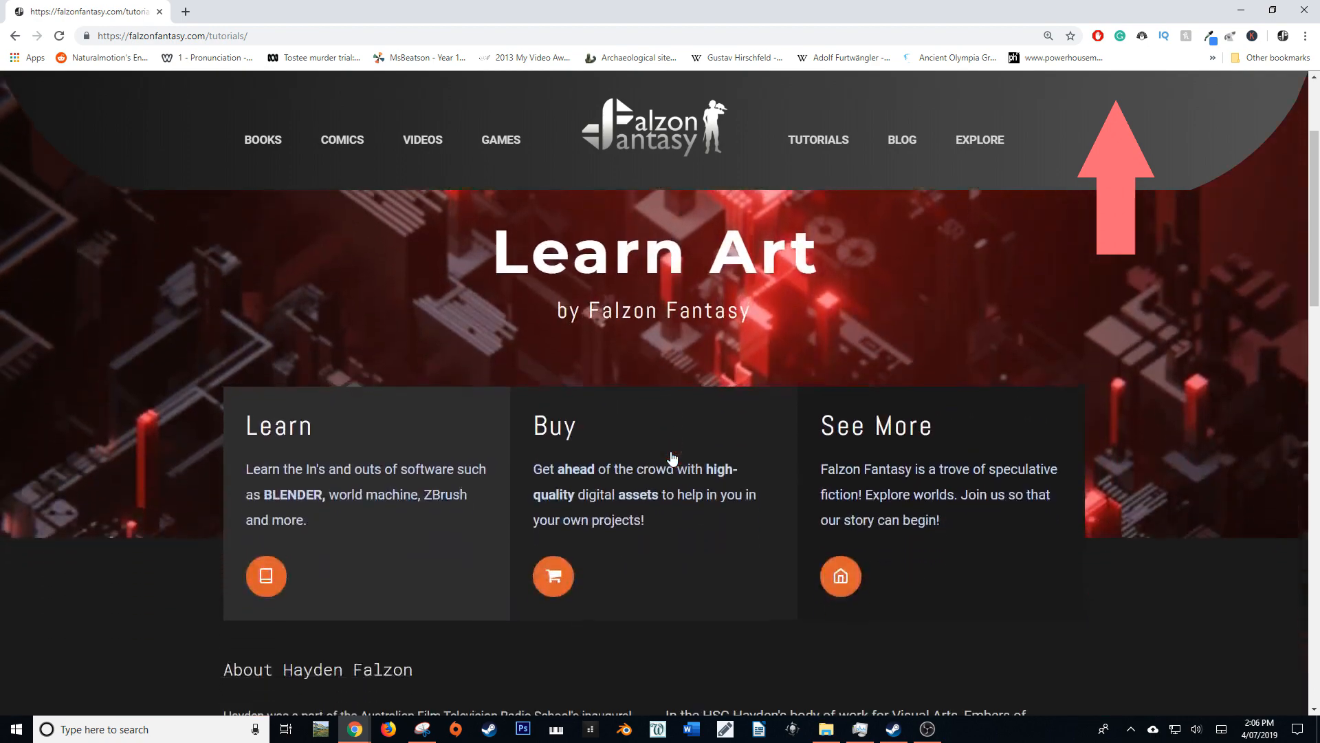